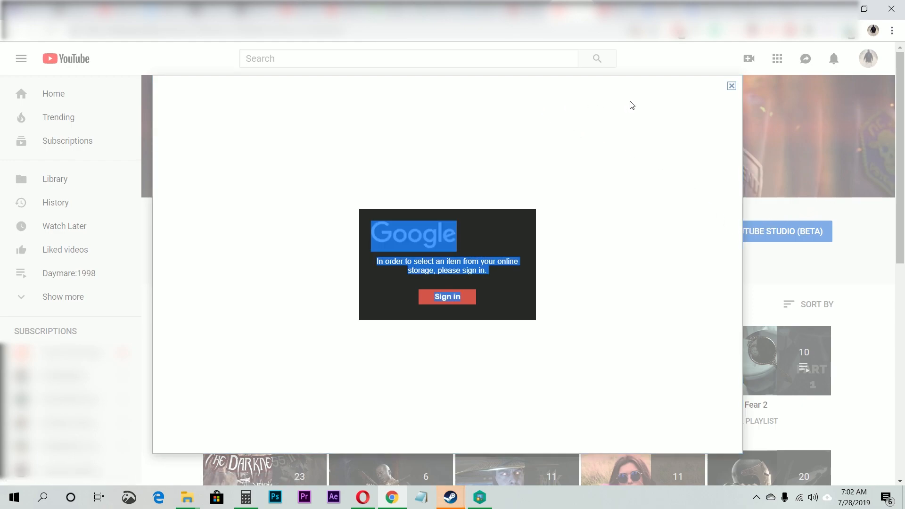
- Close the Google sign-in prompt for channel art to return to Playlists
click(446, 296)
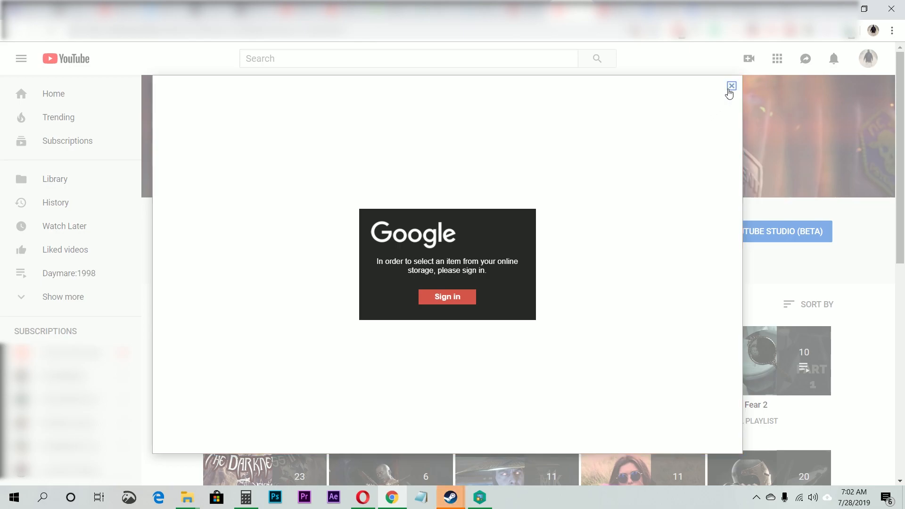
click(731, 86)
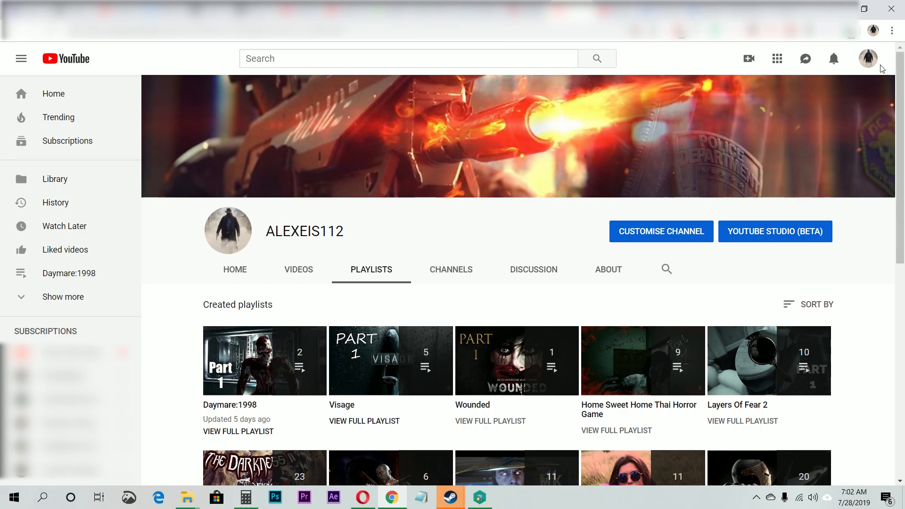
- Open Chrome's cookie settings via Settings, Advanced and Site Settings
click(891, 31)
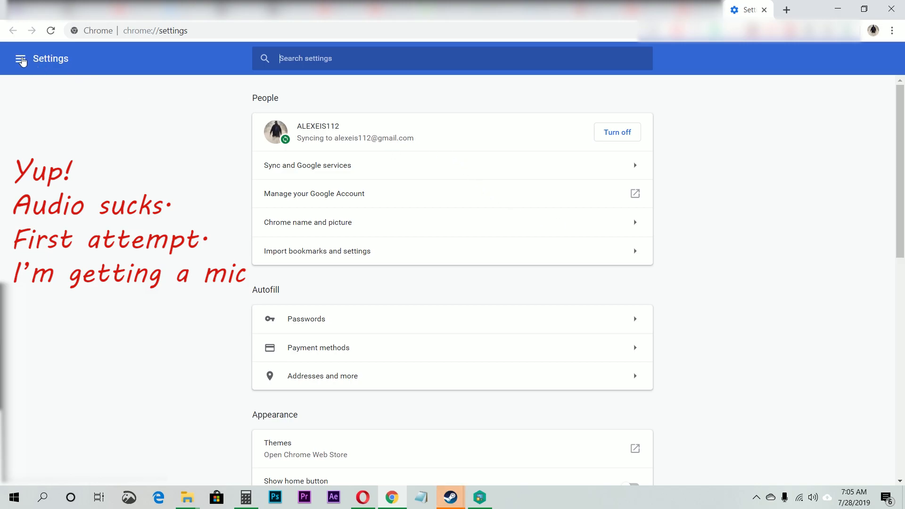
scroll(down, 3)
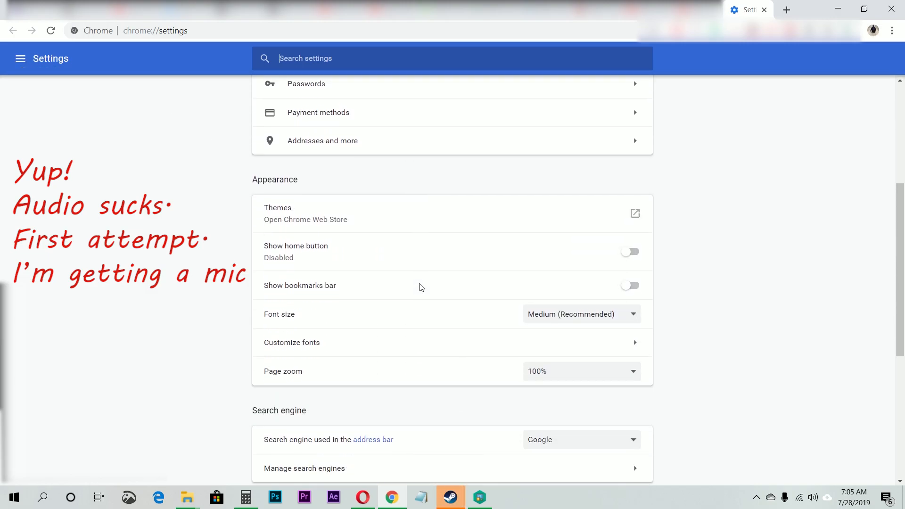
scroll(down, 3)
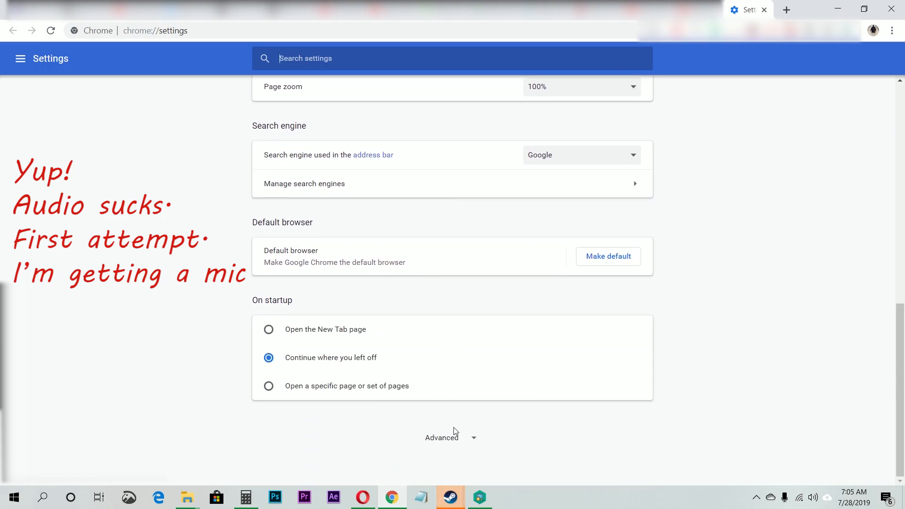
mouse_move(451, 442)
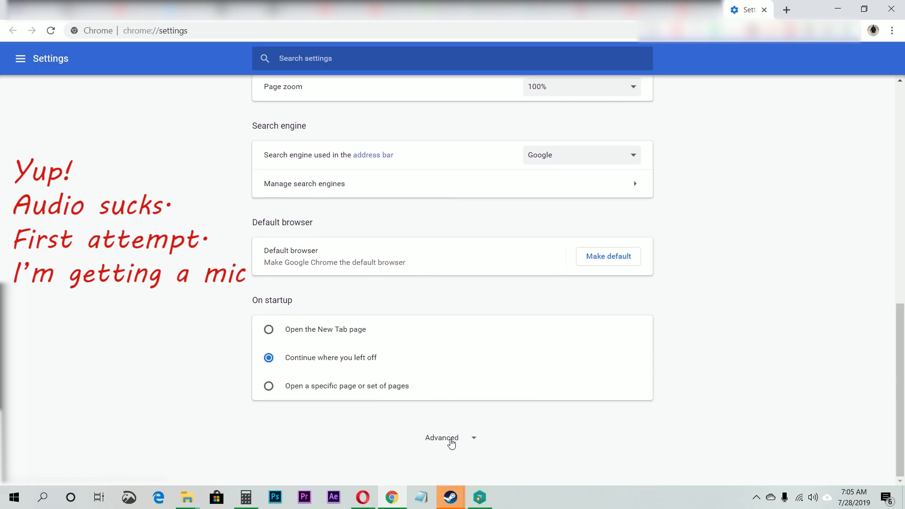
click(450, 438)
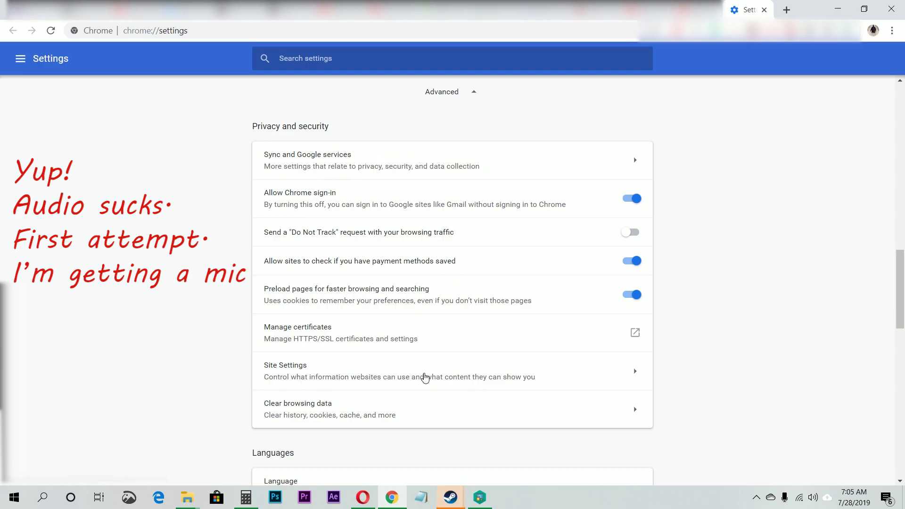
click(285, 364)
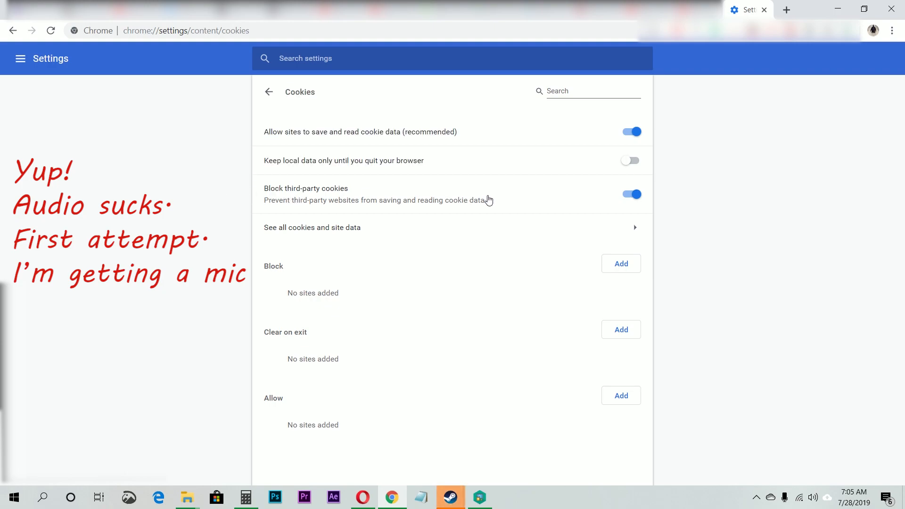
- Switch off the 'Block third-party cookies' toggle on the Cookies page
drag(264, 188, 485, 200)
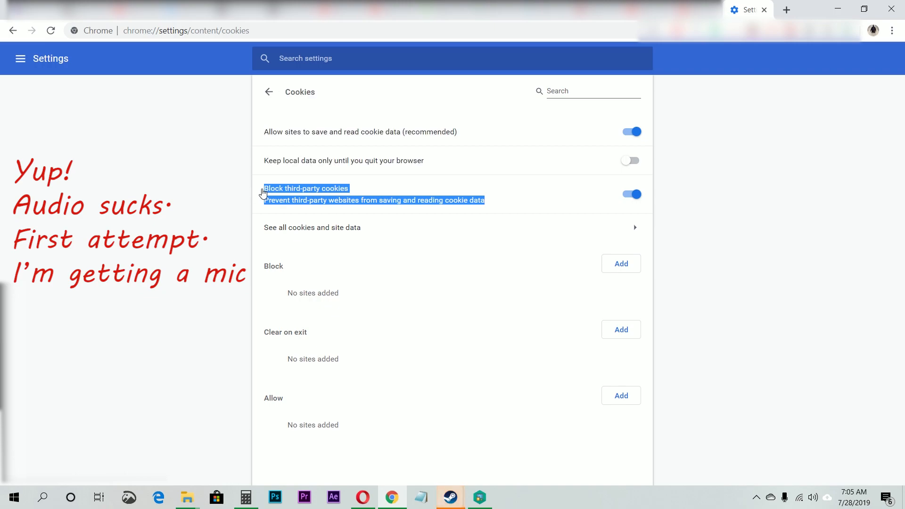
click(630, 194)
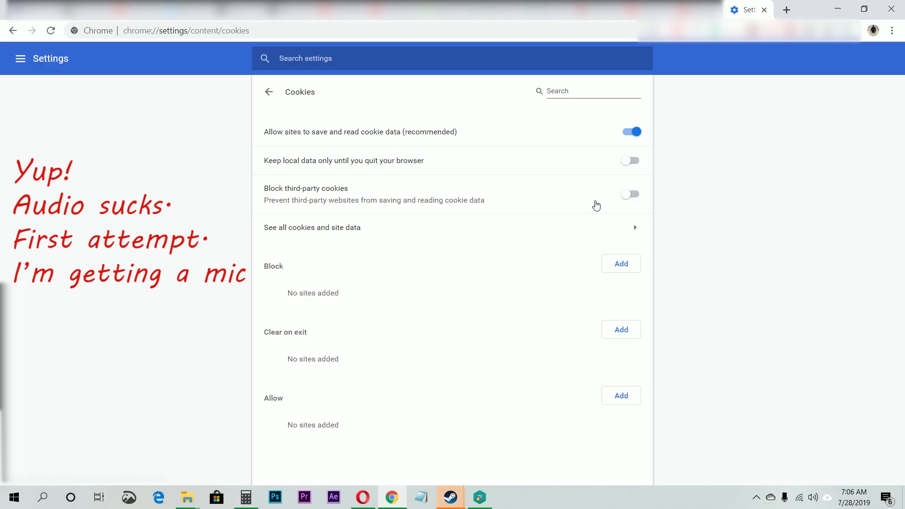
mouse_move(599, 201)
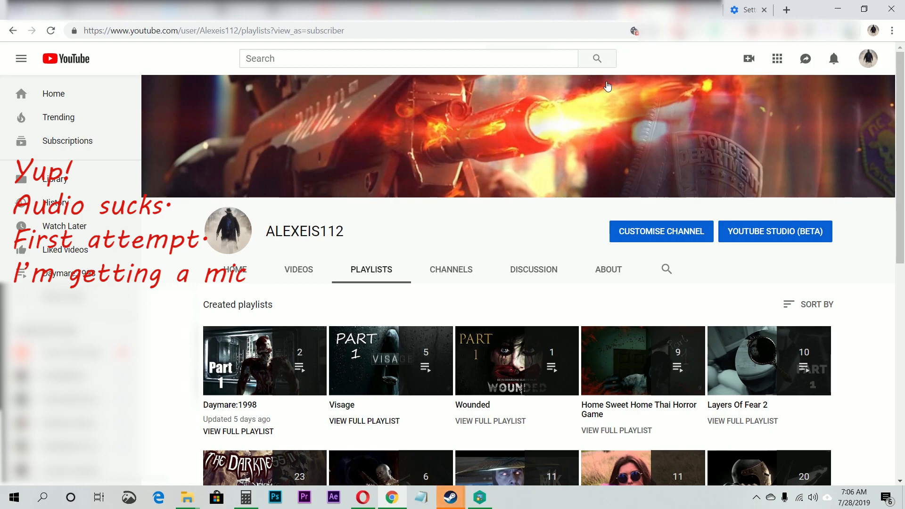
mouse_move(871, 99)
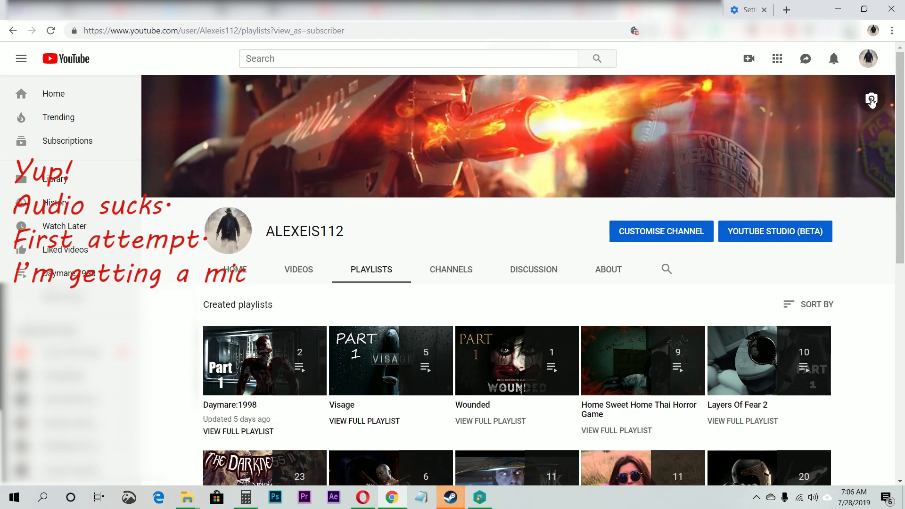
- Open the channel art upload dialog from the banner's camera icon
click(871, 99)
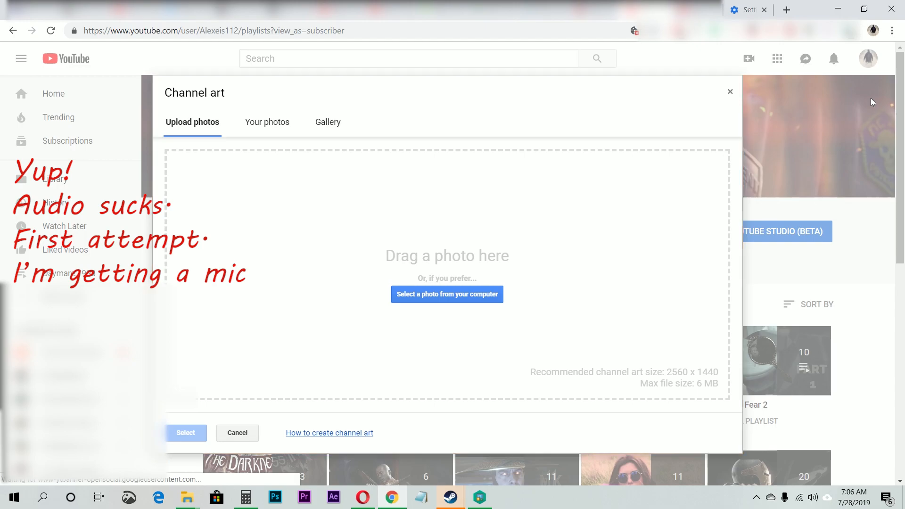
mouse_move(359, 234)
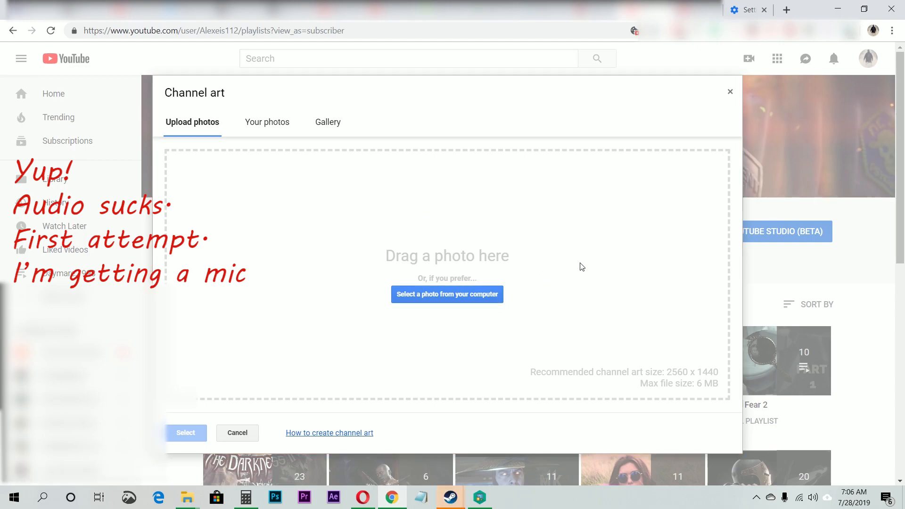
mouse_move(344, 404)
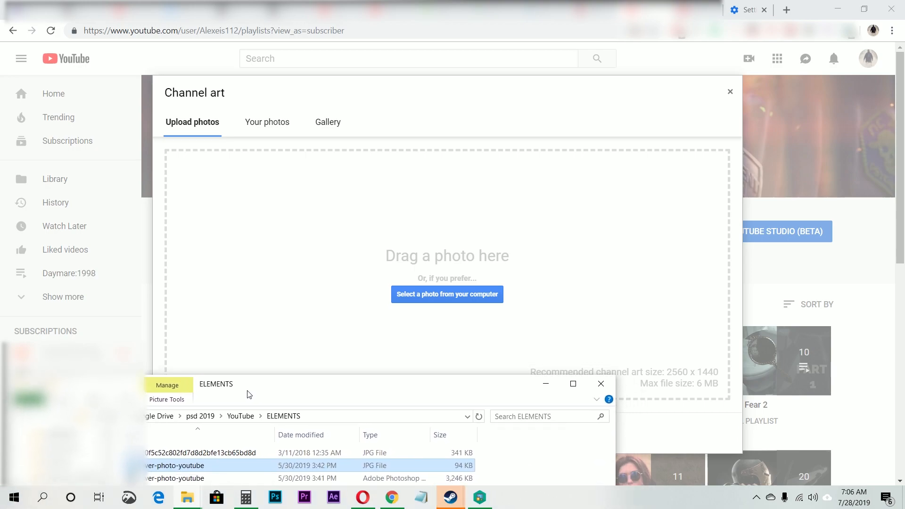
- Upload the red-toned cover photo by dragging it in, and confirm it as channel art
drag(174, 465, 418, 231)
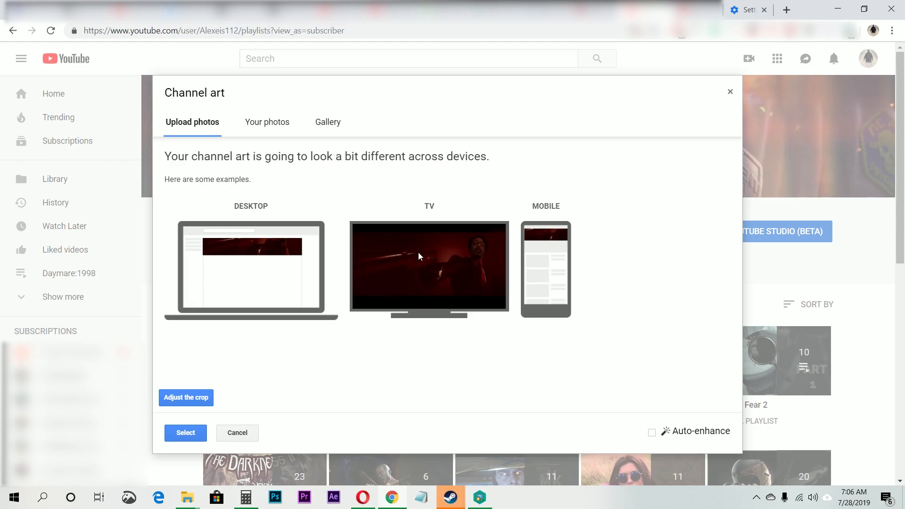
click(236, 432)
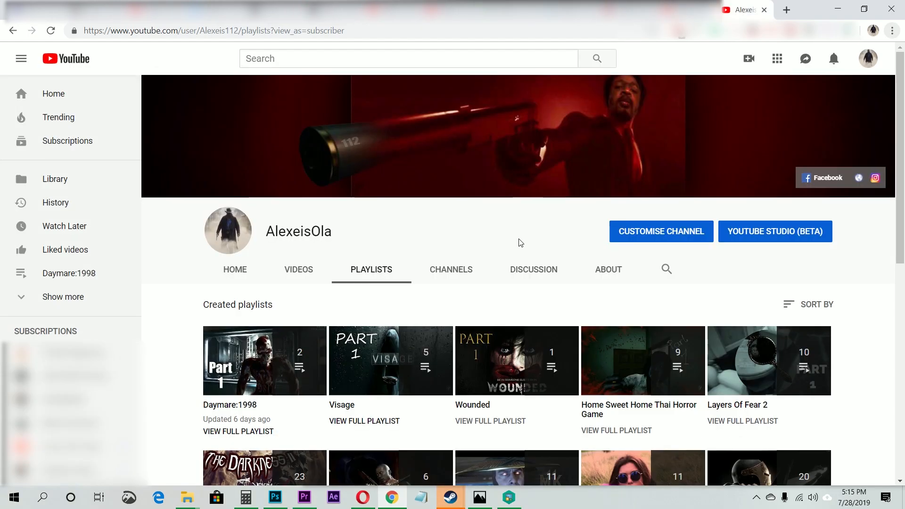